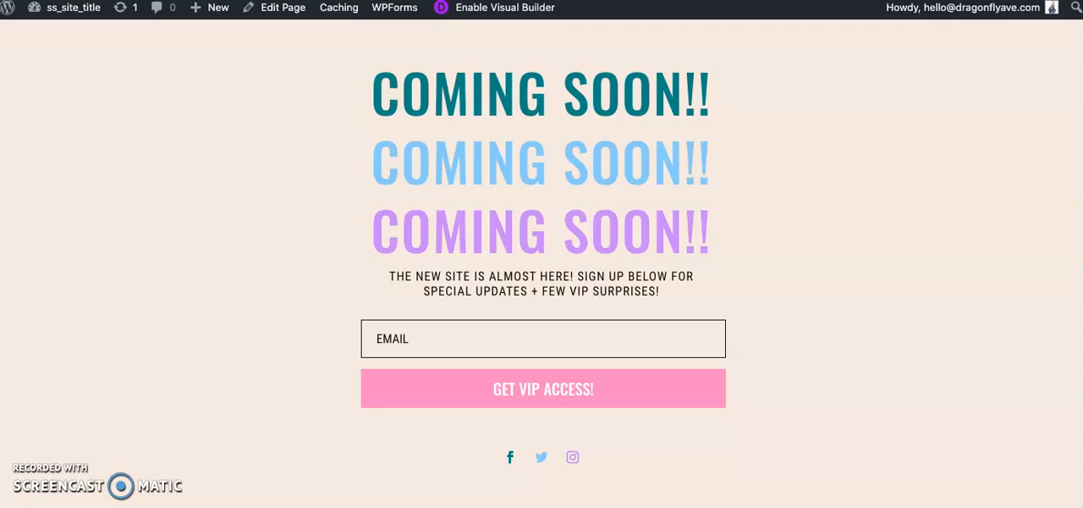
{"action": "mouse_move", "coordinate": [417, 382]}
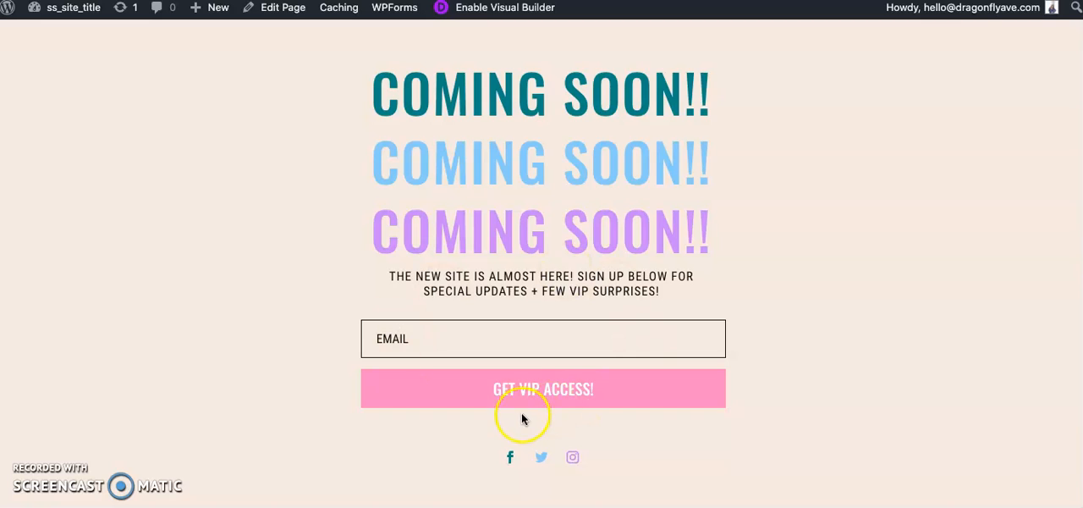
{"action": "mouse_move", "coordinate": [598, 308]}
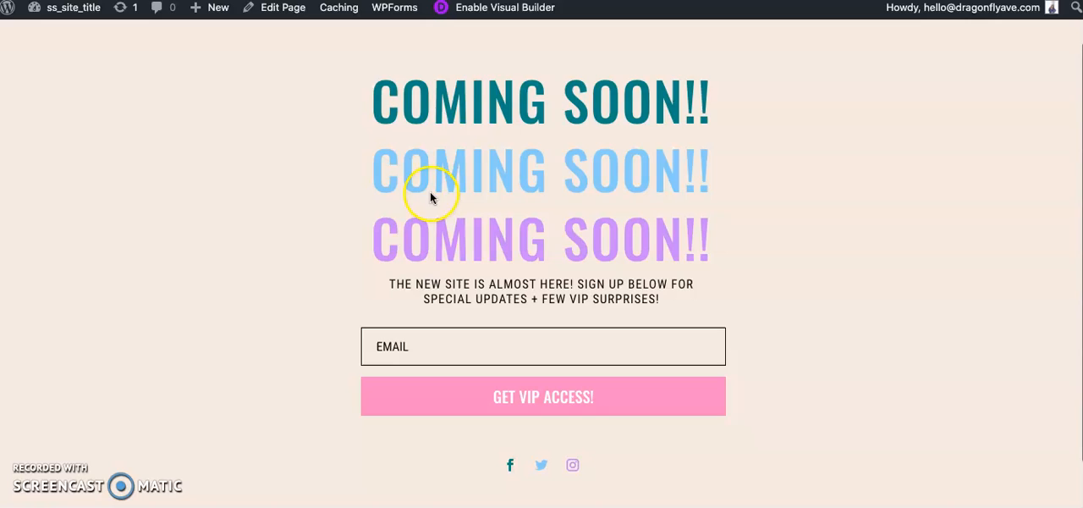
{"action": "mouse_move", "coordinate": [859, 354]}
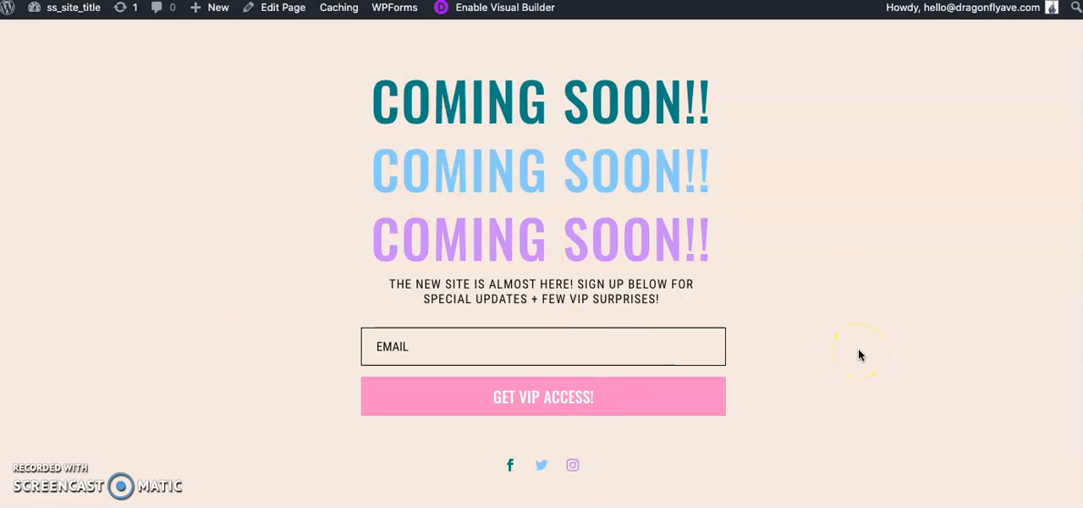
{"action": "mouse_move", "coordinate": [687, 246]}
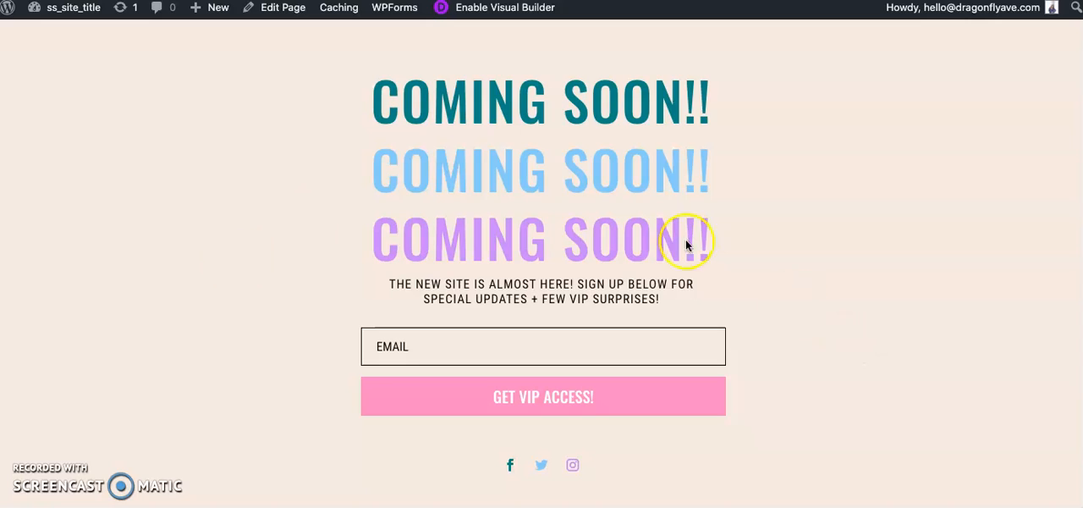
{"action": "mouse_move", "coordinate": [674, 110]}
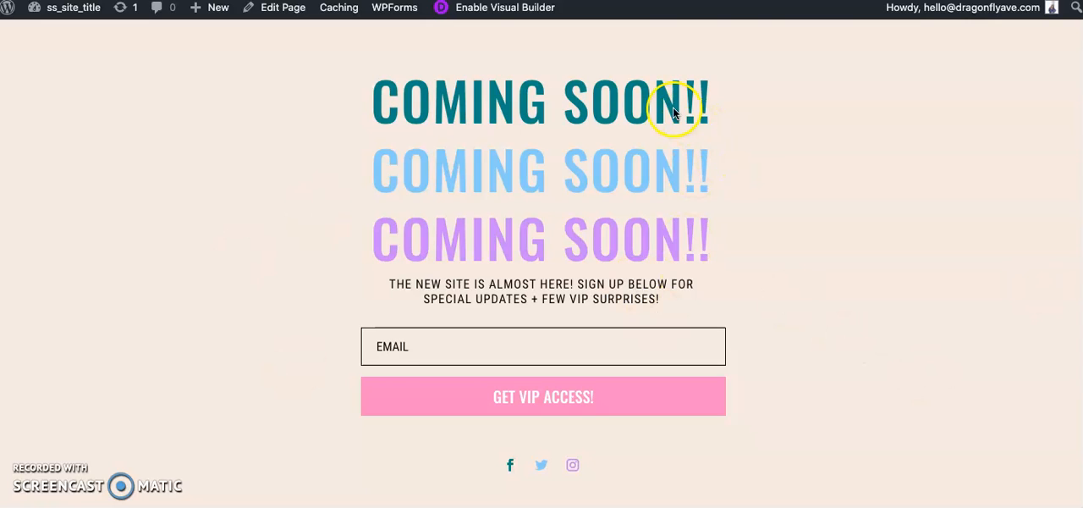
{"action": "mouse_move", "coordinate": [525, 27]}
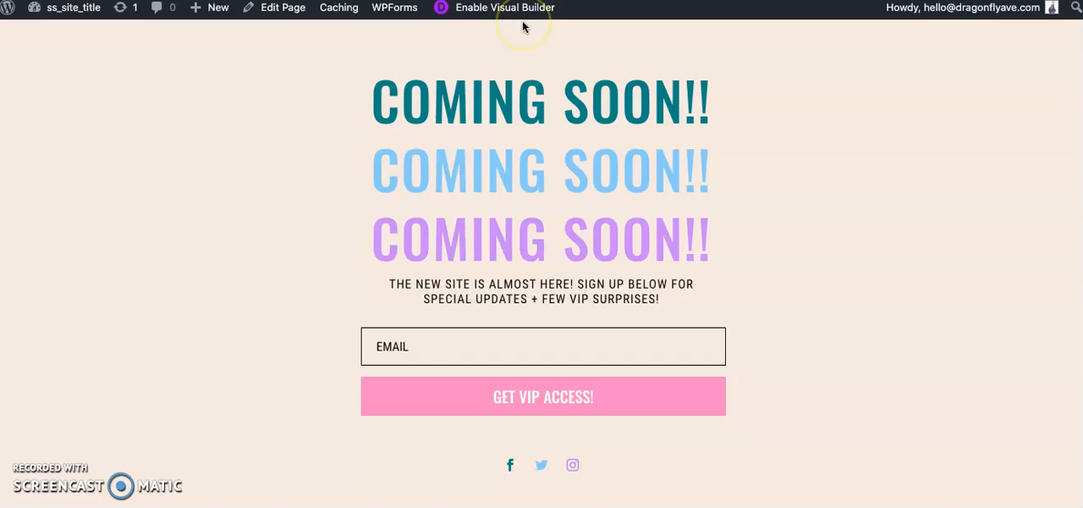
{"action": "mouse_move", "coordinate": [515, 316]}
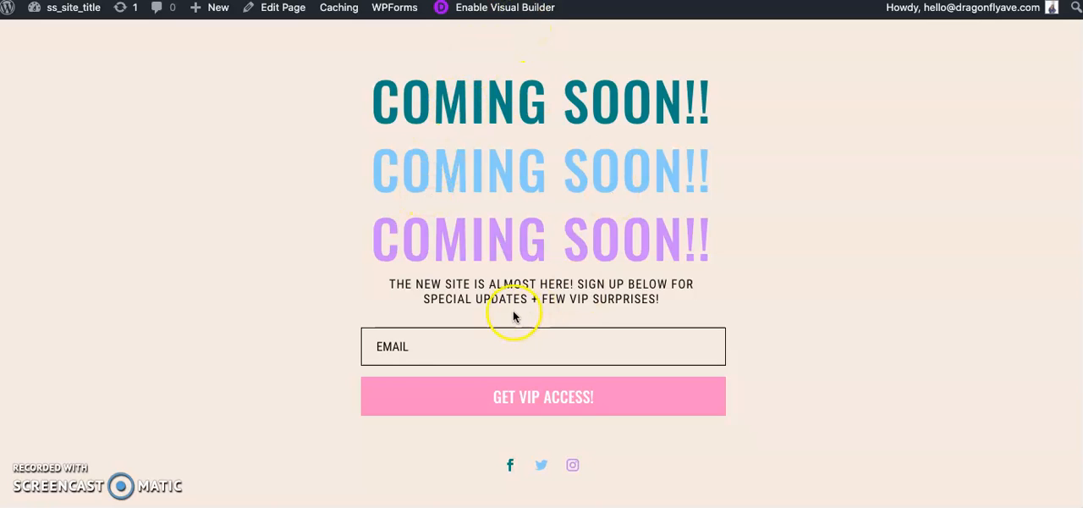
{"action": "mouse_move", "coordinate": [511, 13]}
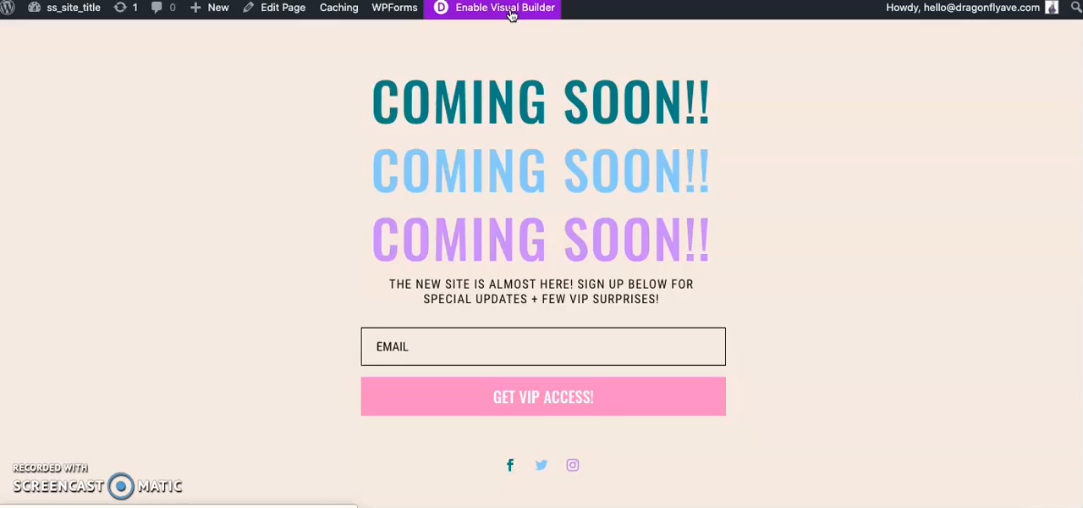
Enable the Visual Builder and browse the Insert Module list, closing it without adding anything
{"action": "left_click", "coordinate": [503, 8]}
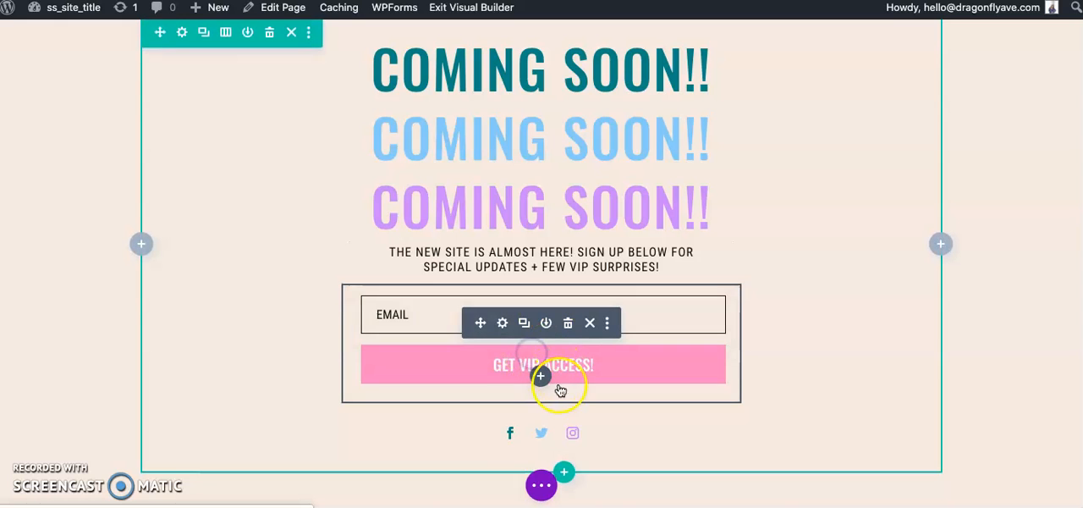
{"action": "left_click", "coordinate": [540, 376]}
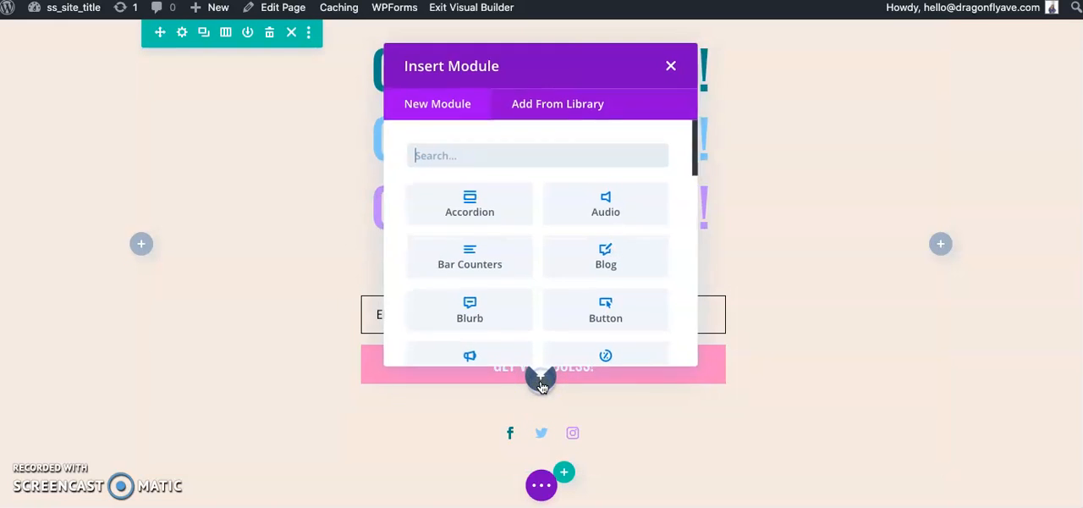
{"action": "scroll", "scroll_direction": "down", "scroll_amount": 3}
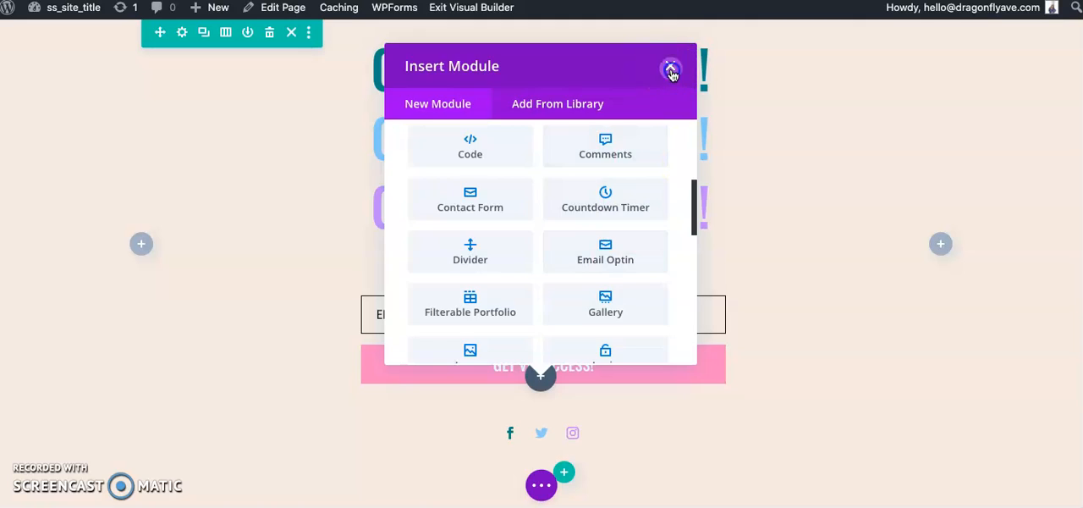
{"action": "left_click", "coordinate": [670, 68]}
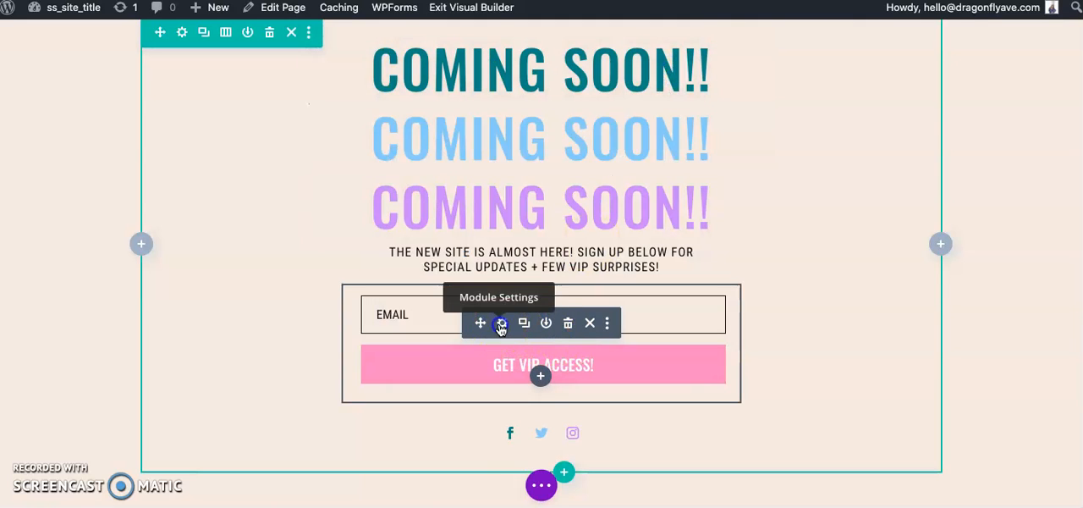
Expand the signup module's Email Account settings and review providers, leaving MailChimp selected
{"action": "left_click", "coordinate": [501, 323]}
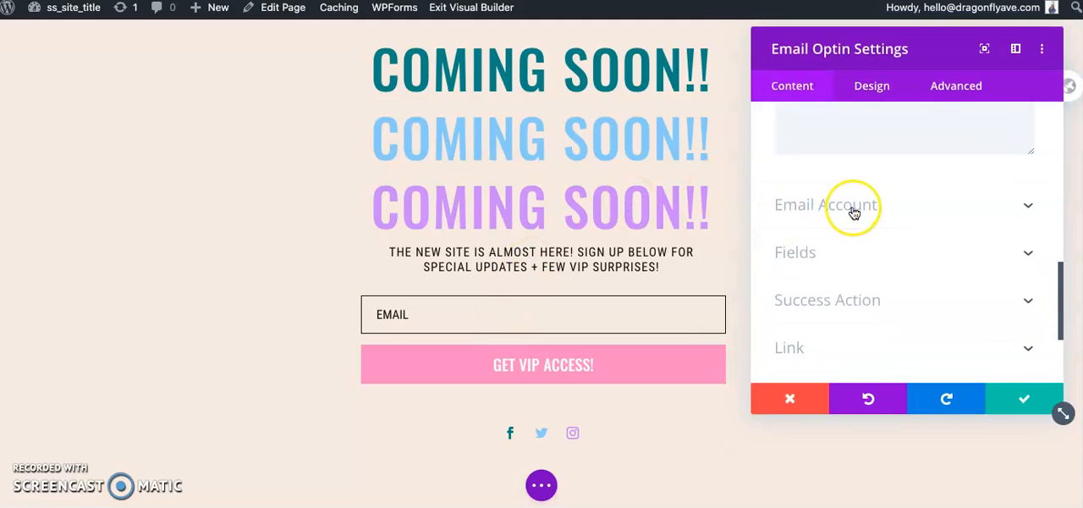
{"action": "left_click", "coordinate": [853, 205]}
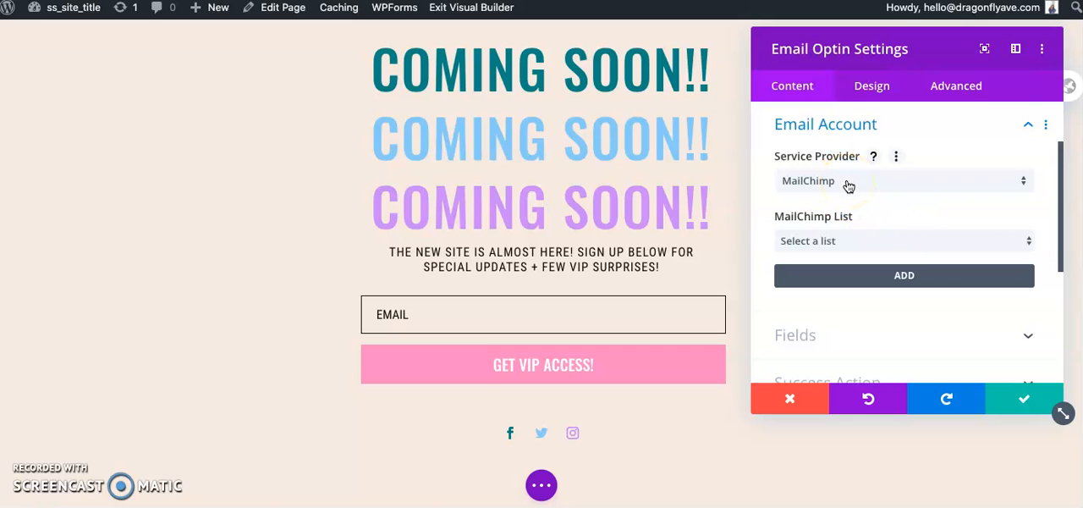
{"action": "left_click", "coordinate": [903, 181]}
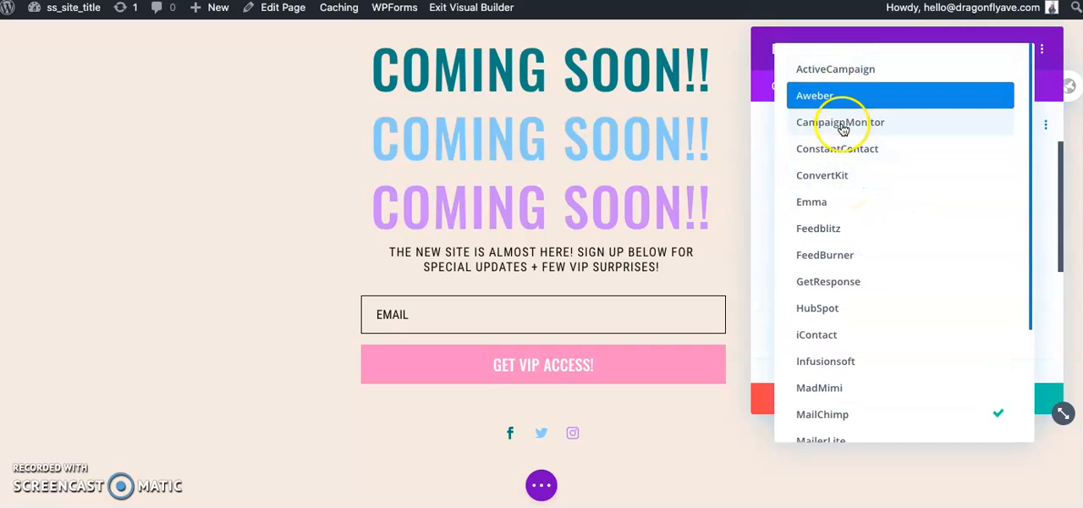
{"action": "scroll", "scroll_direction": "down", "scroll_amount": 3}
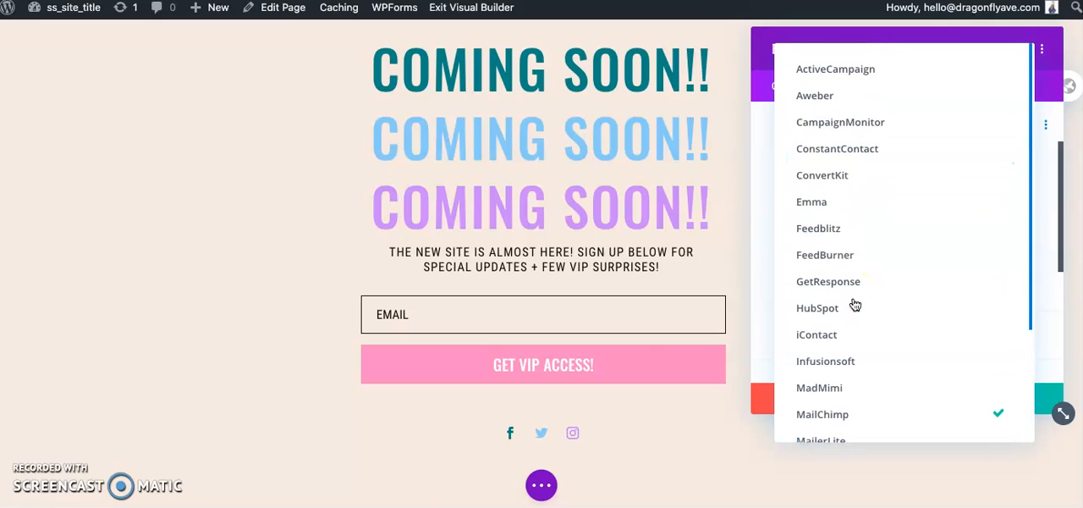
{"action": "mouse_move", "coordinate": [853, 306]}
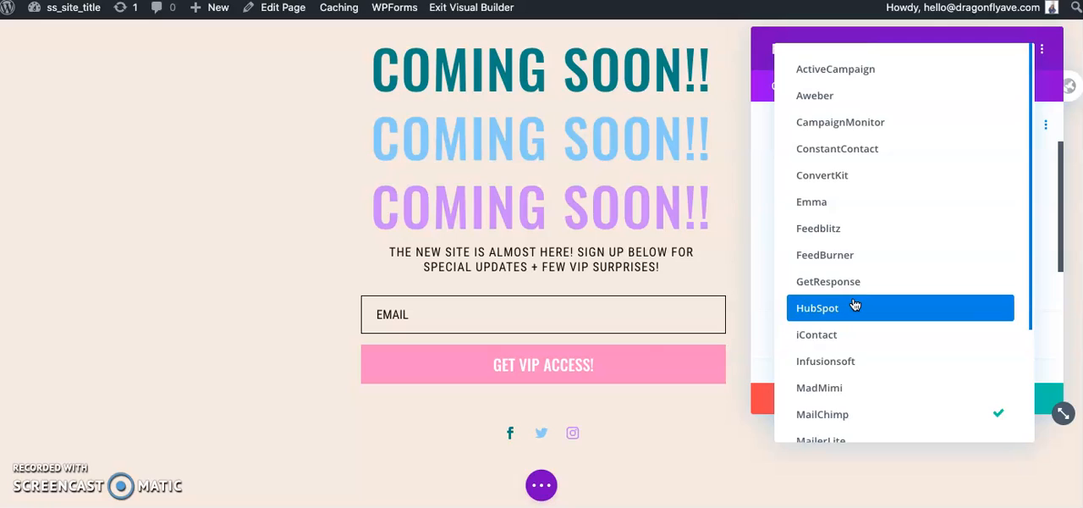
{"action": "scroll", "scroll_direction": "down", "scroll_amount": 3}
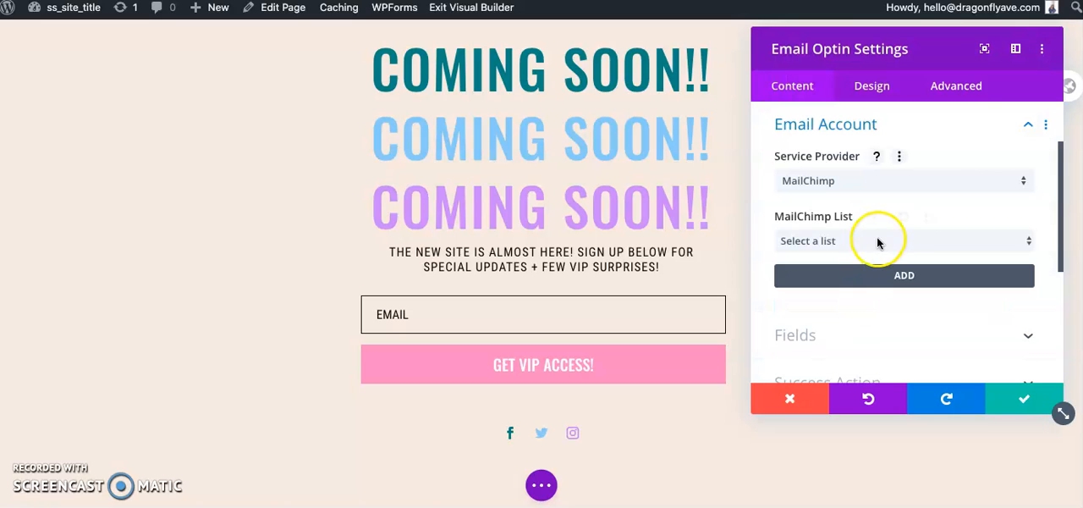
Begin adding a new MailChimp account, entering an account name starting 'Dra'
{"action": "left_click", "coordinate": [904, 241]}
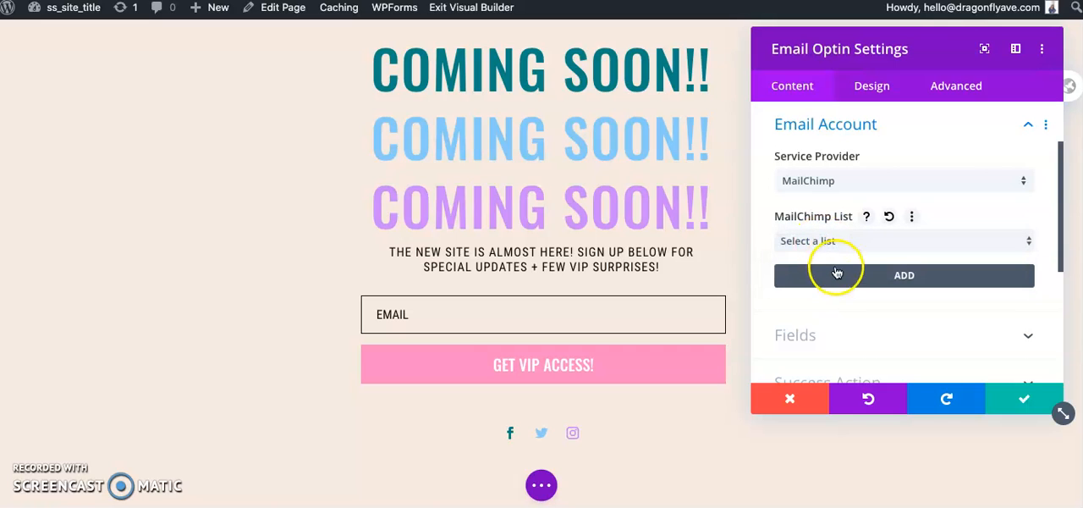
{"action": "left_click", "coordinate": [904, 275]}
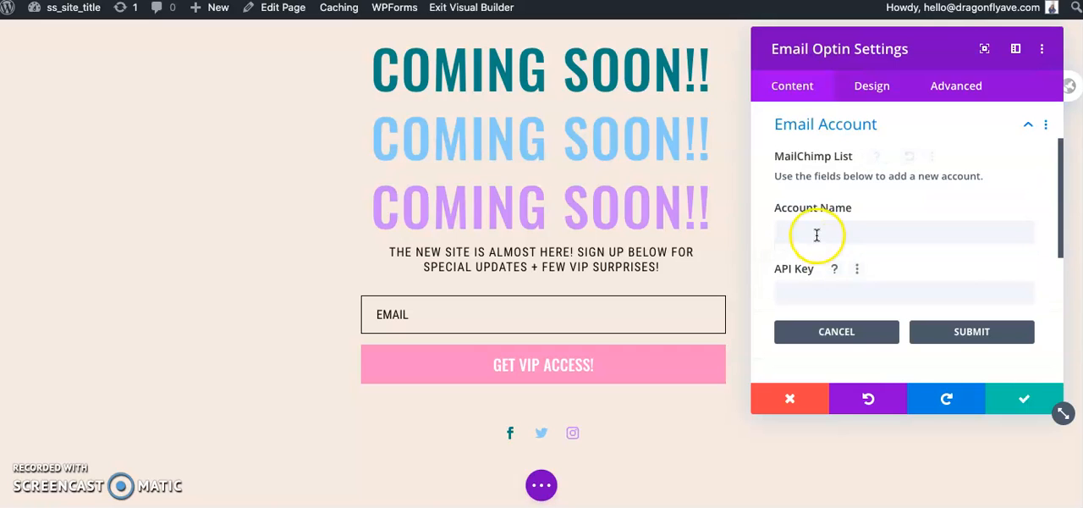
{"action": "type", "text": "Dra"}
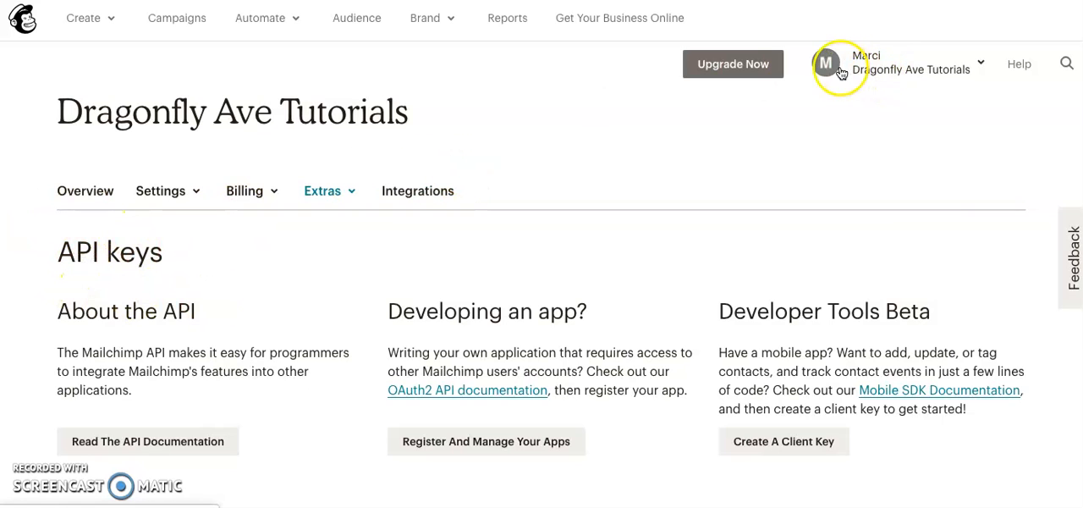
{"action": "left_click", "coordinate": [842, 68]}
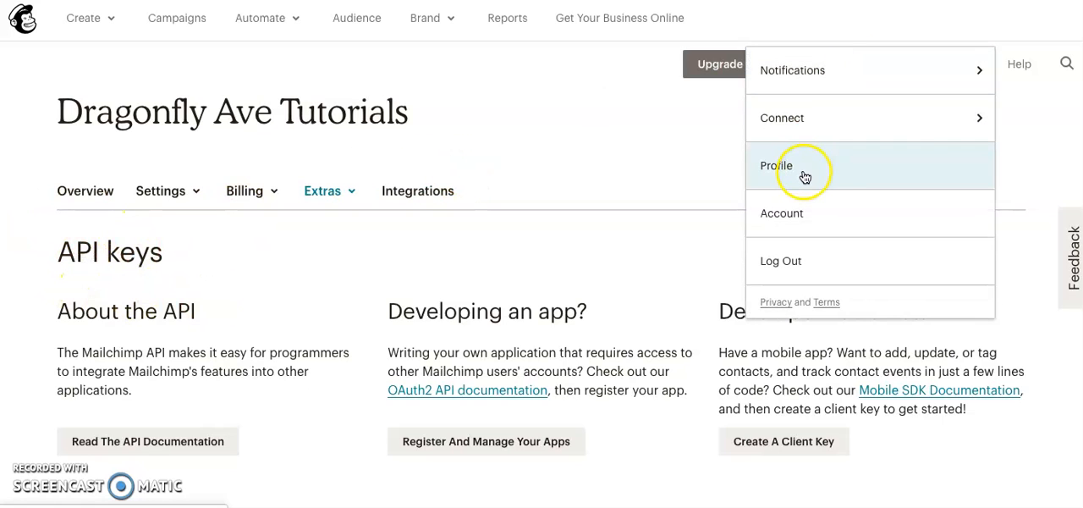
{"action": "mouse_move", "coordinate": [804, 176]}
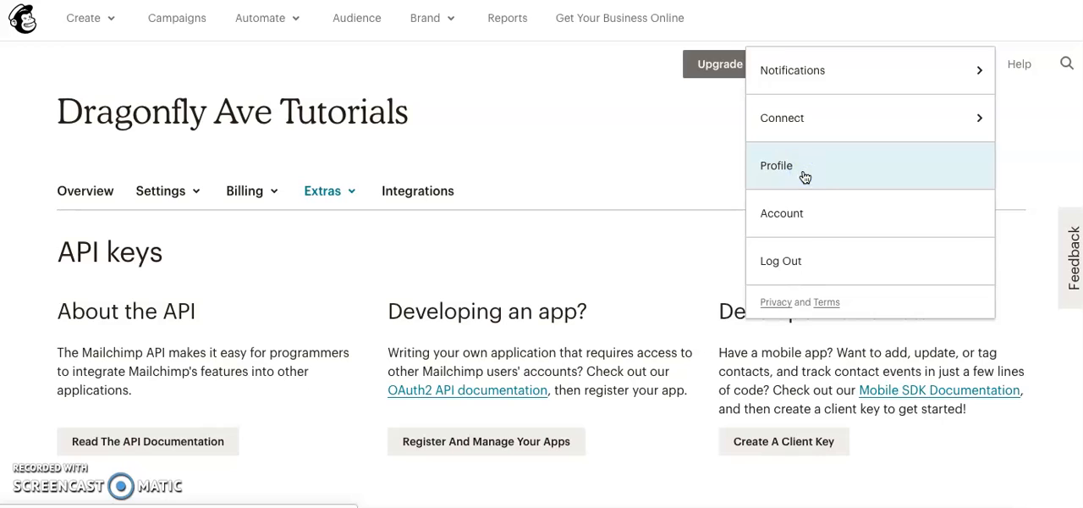
{"action": "left_click", "coordinate": [776, 165]}
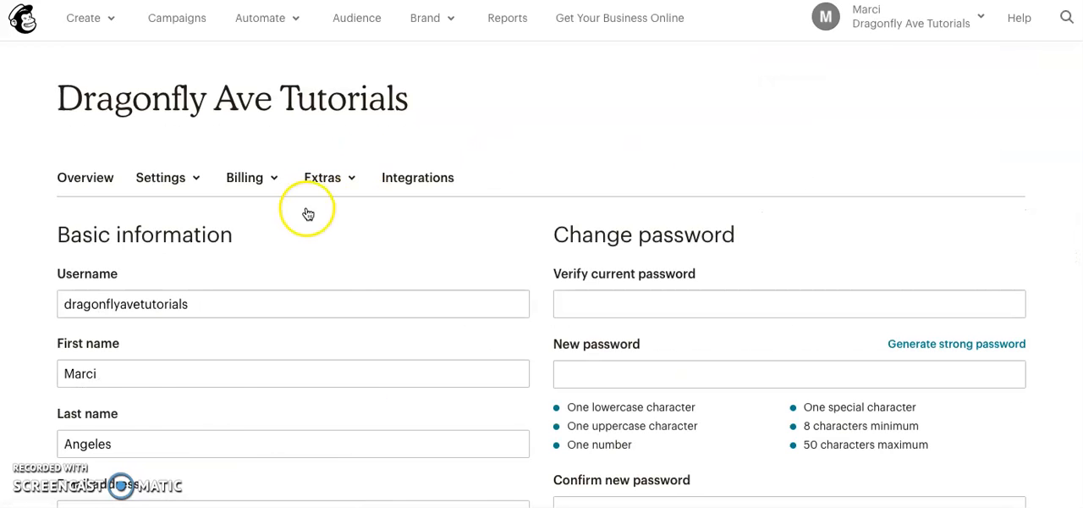
{"action": "left_click", "coordinate": [322, 177]}
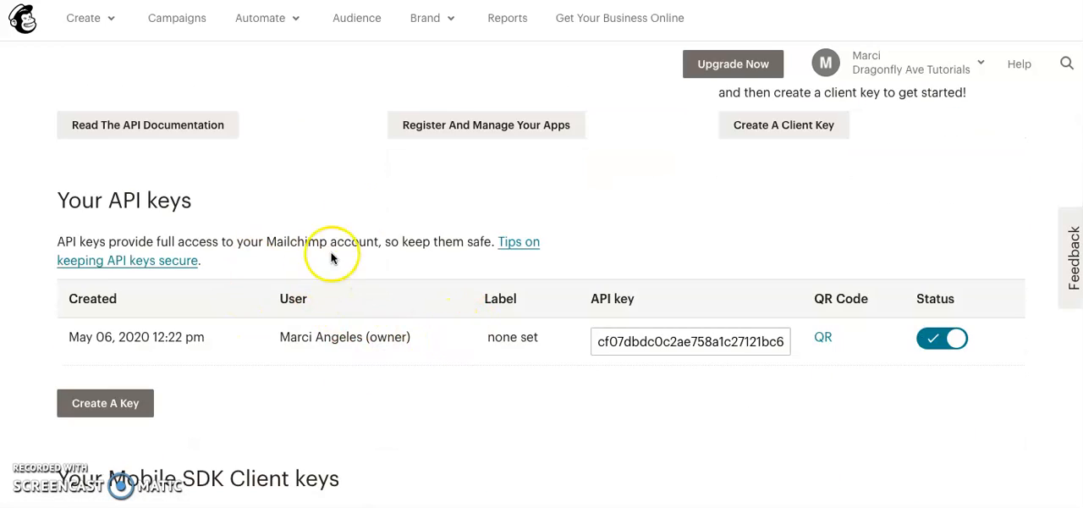
{"action": "mouse_move", "coordinate": [302, 245]}
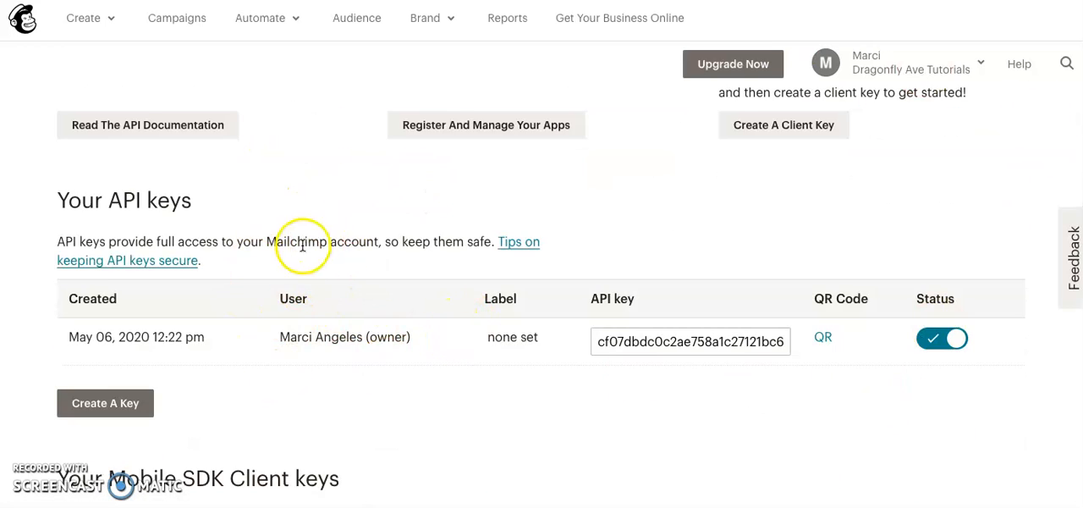
{"action": "scroll", "scroll_direction": "down", "scroll_amount": 3}
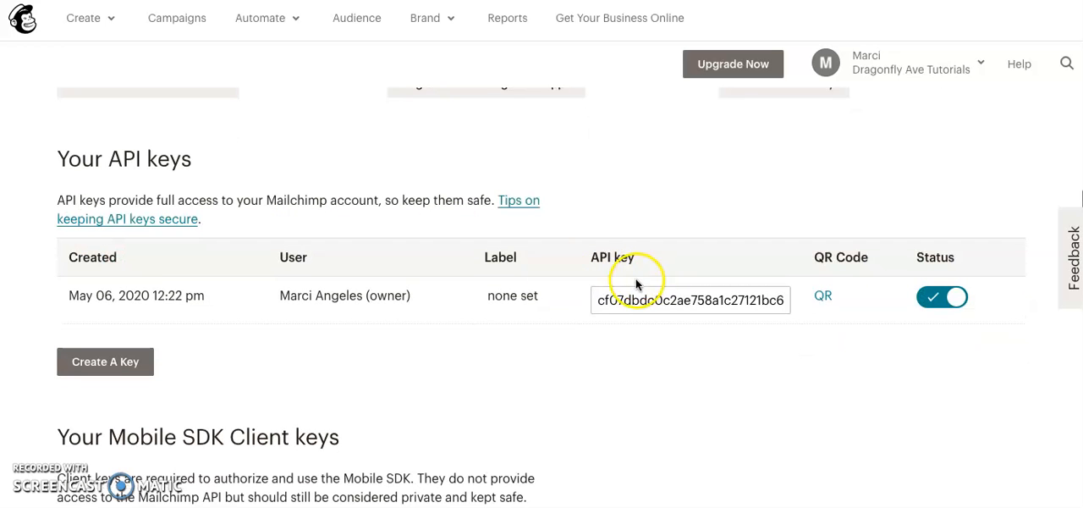
{"action": "mouse_move", "coordinate": [129, 313]}
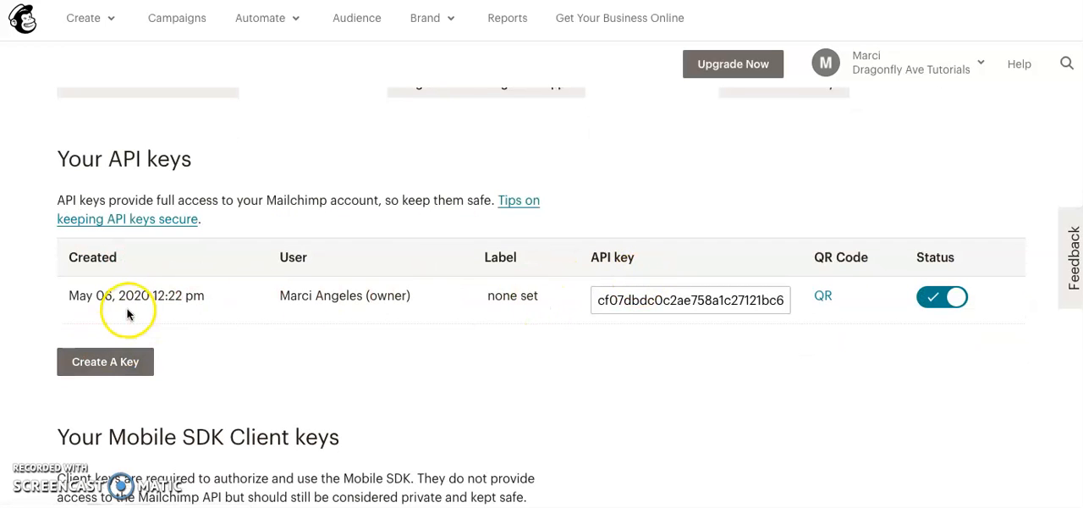
{"action": "scroll", "scroll_direction": "down", "scroll_amount": 3}
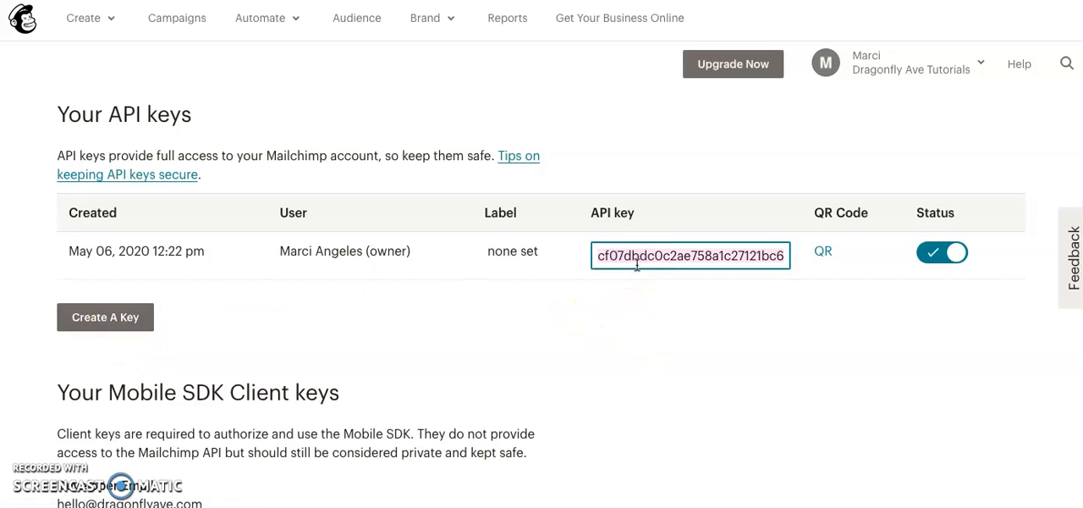
{"action": "triple_click", "coordinate": [689, 254]}
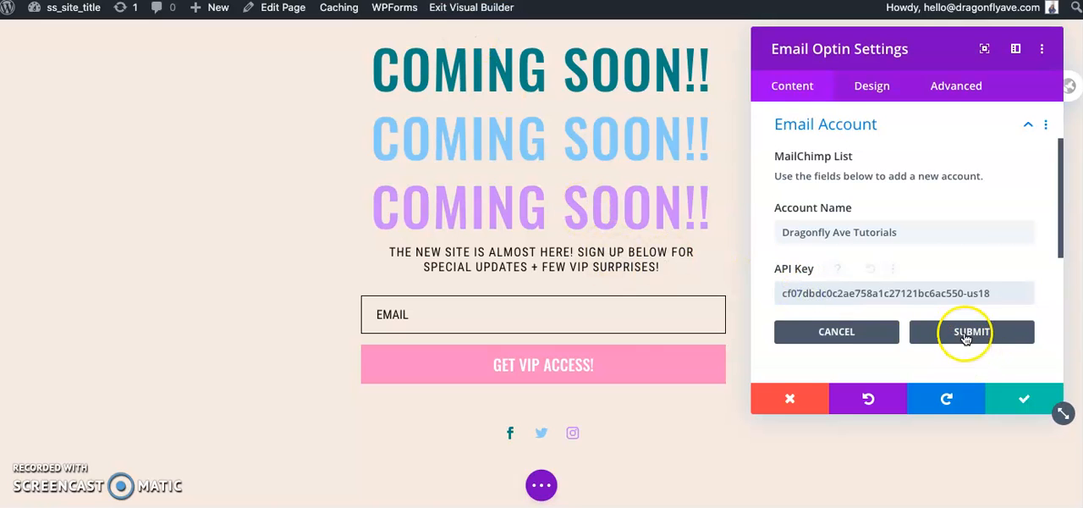
Submit the pasted API key, choose the Dragonfly Ave Tutorials list, and confirm the module settings
{"action": "left_click", "coordinate": [973, 332]}
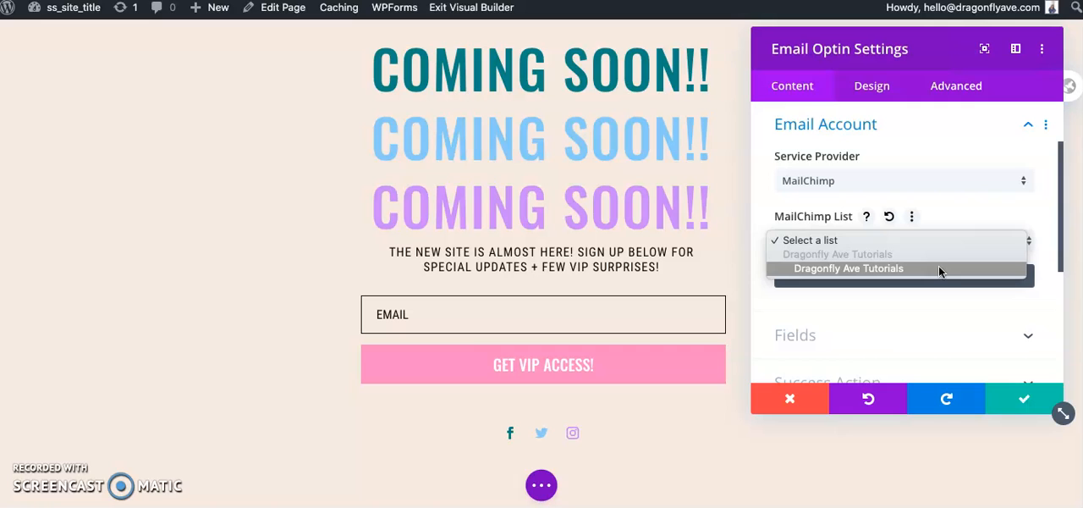
{"action": "left_click", "coordinate": [849, 268]}
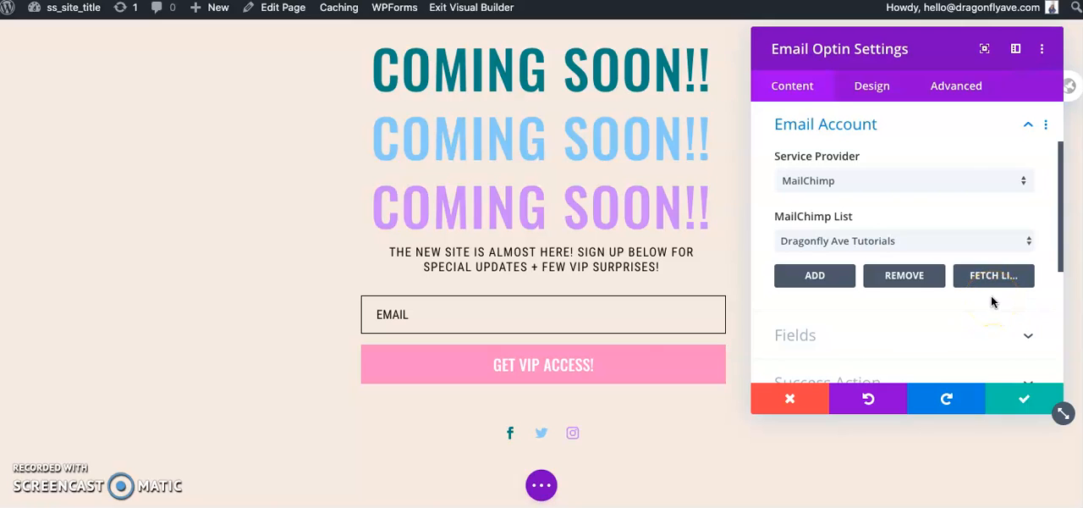
{"action": "mouse_move", "coordinate": [948, 246]}
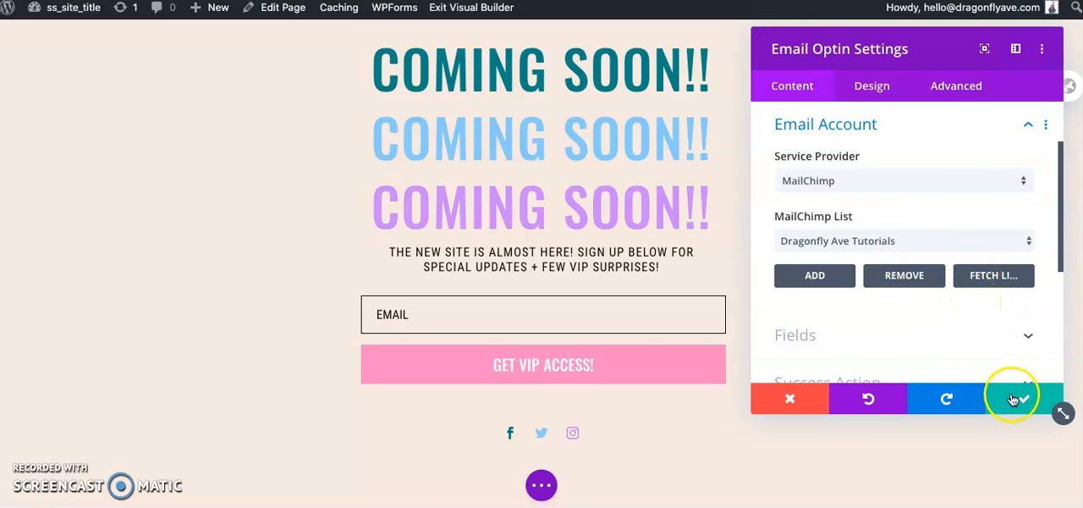
{"action": "left_click", "coordinate": [1010, 399]}
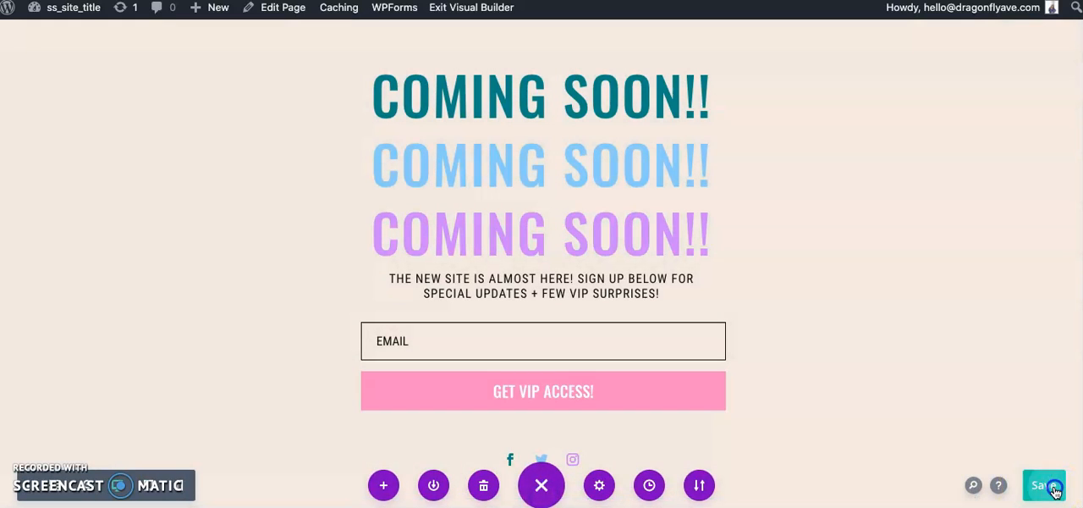
Save the coming soon page edits and exit the Visual Builder from the admin bar
{"action": "left_click", "coordinate": [1045, 485]}
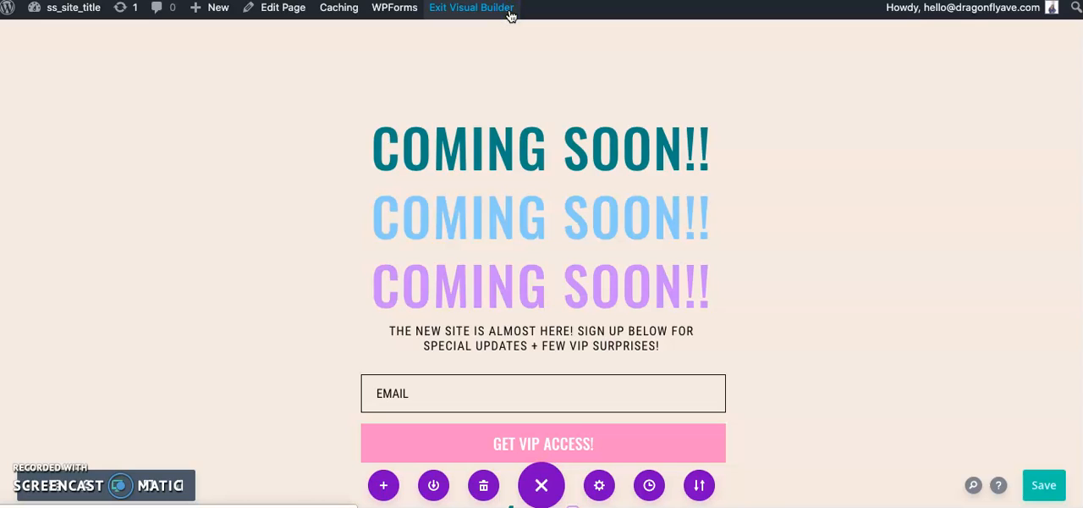
{"action": "left_click", "coordinate": [472, 8]}
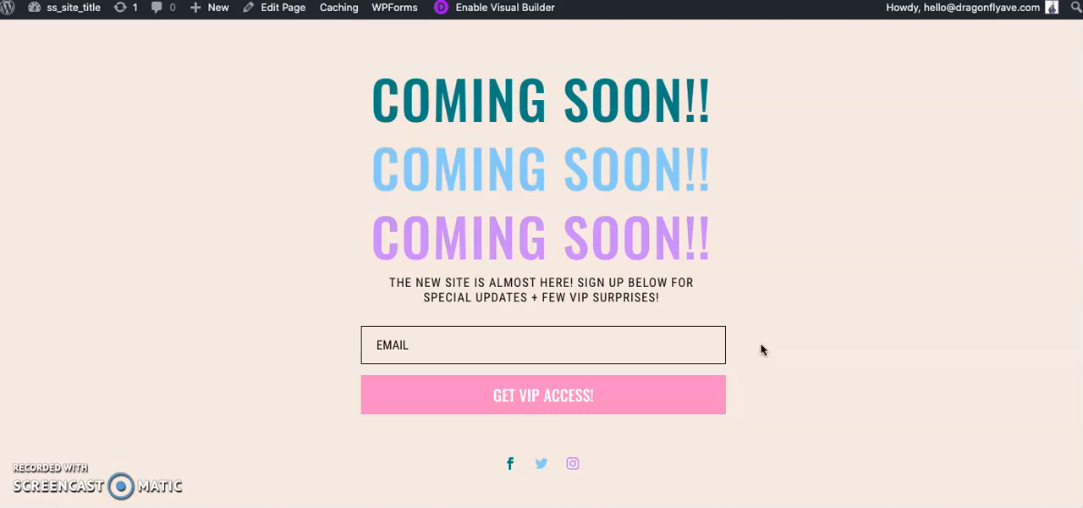
{"action": "mouse_move", "coordinate": [746, 315]}
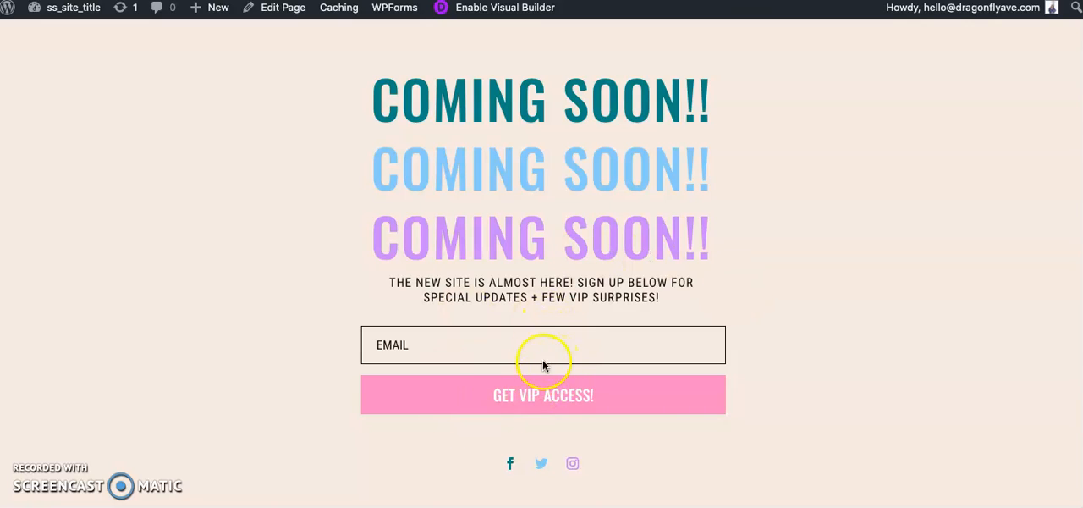
{"action": "mouse_move", "coordinate": [367, 104]}
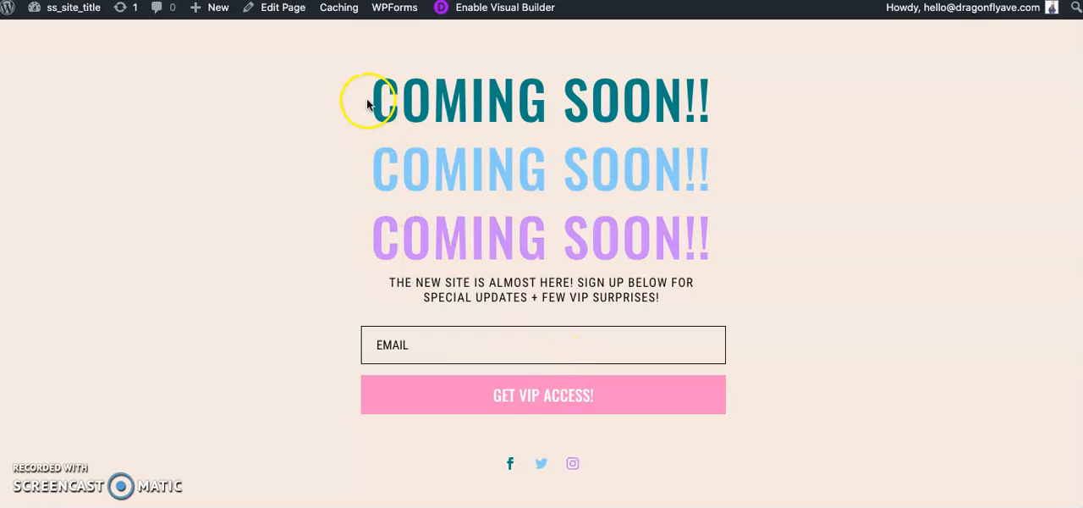
Run Purge All from the admin bar's Caching menu, then show the site title menu
{"action": "left_click", "coordinate": [338, 8]}
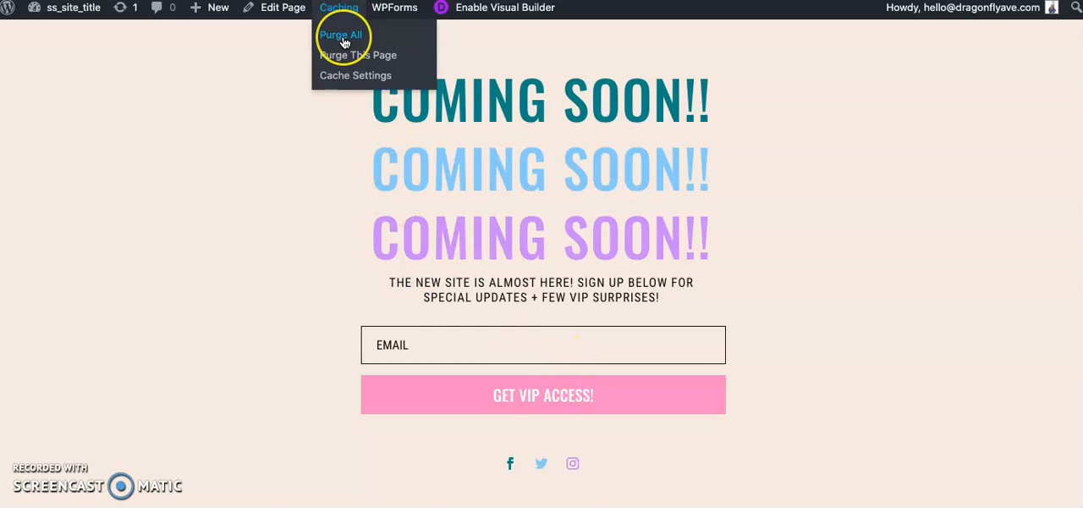
{"action": "left_click", "coordinate": [342, 36]}
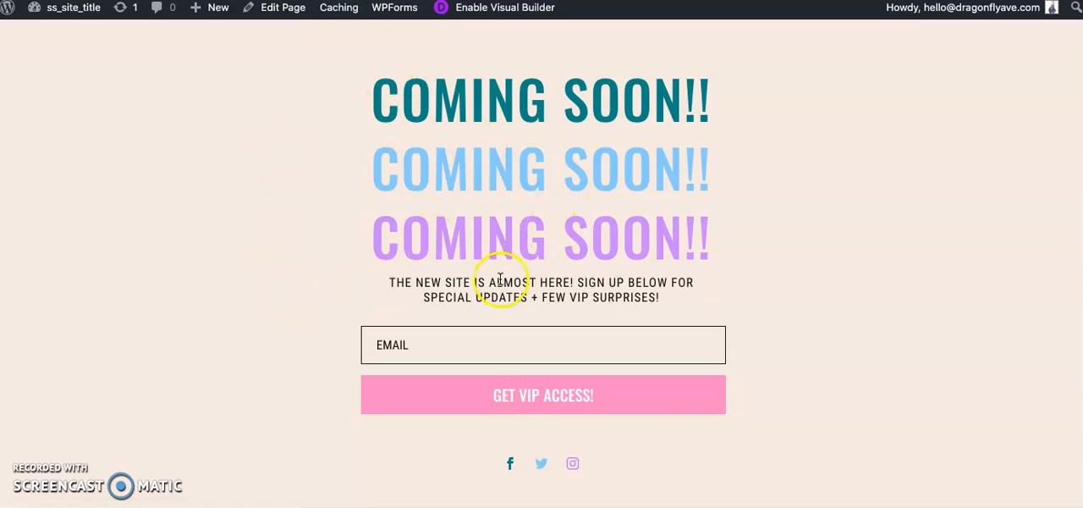
{"action": "left_click", "coordinate": [75, 8]}
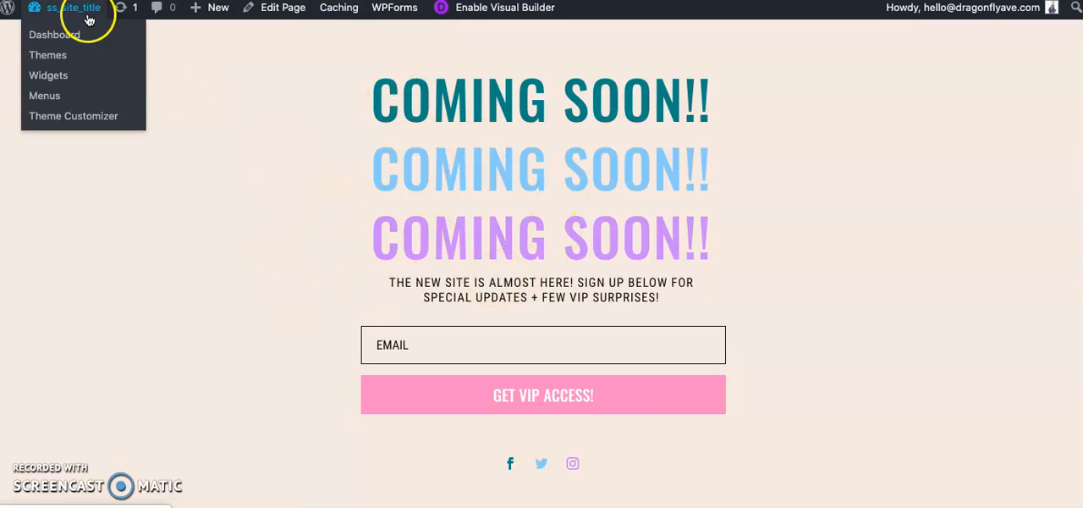
{"action": "mouse_move", "coordinate": [79, 39]}
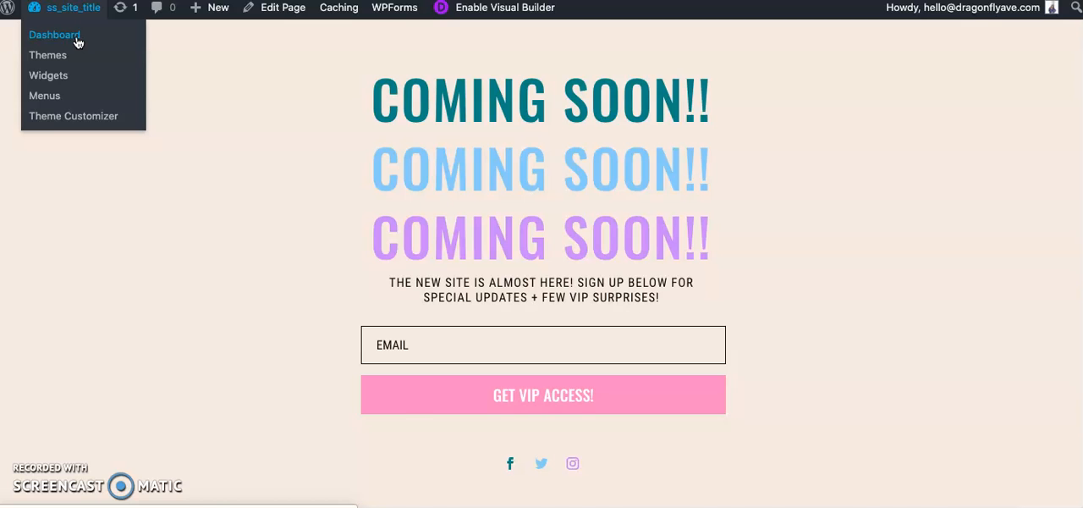
Clear Static CSS File Generation under Divi Theme Options > Builder > Advanced
{"action": "left_click", "coordinate": [54, 35]}
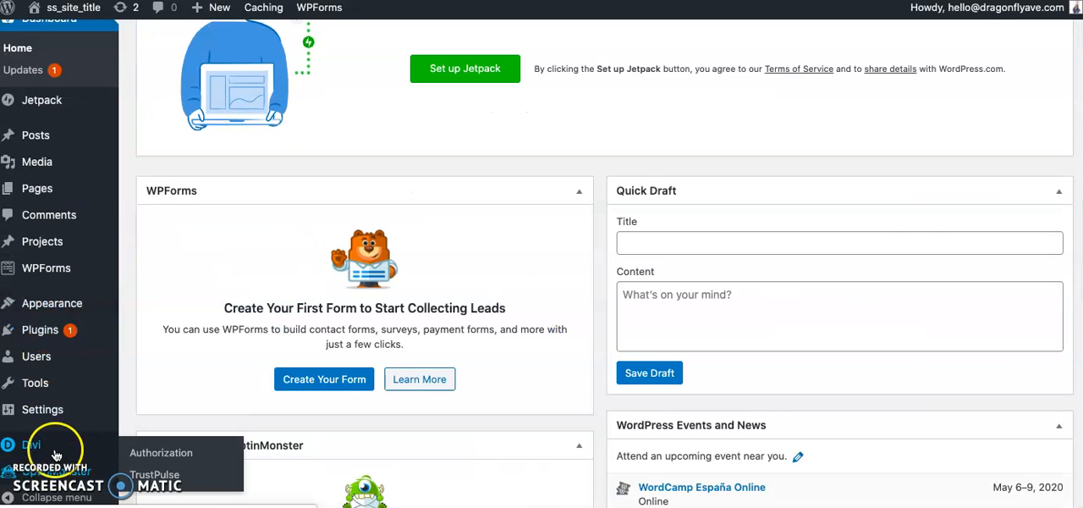
{"action": "left_click", "coordinate": [26, 443]}
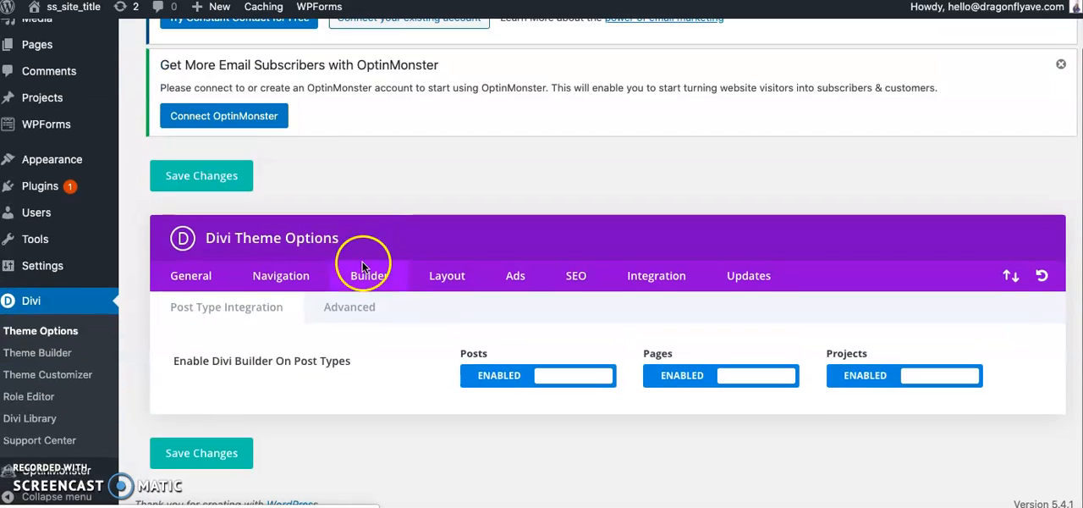
{"action": "left_click", "coordinate": [348, 307]}
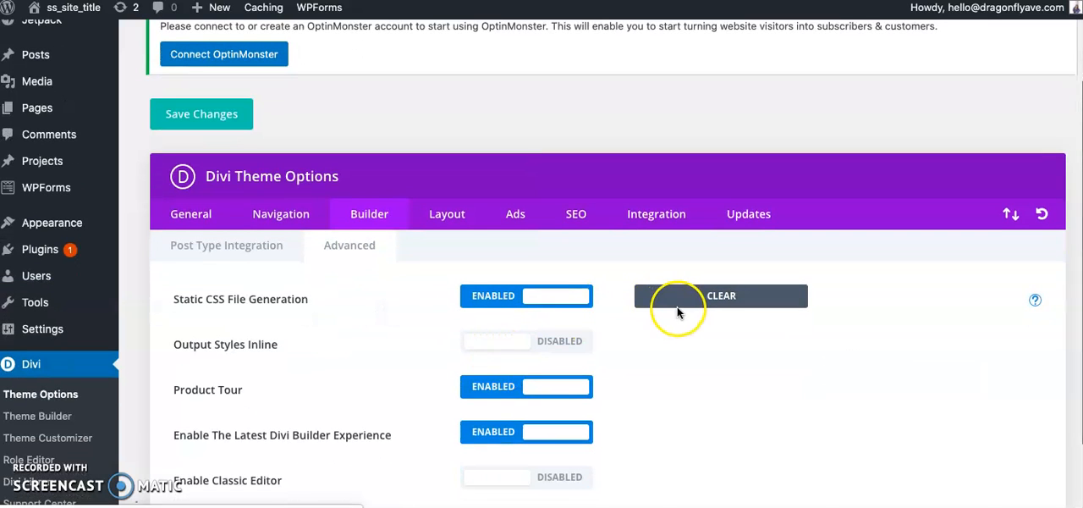
{"action": "mouse_move", "coordinate": [250, 312]}
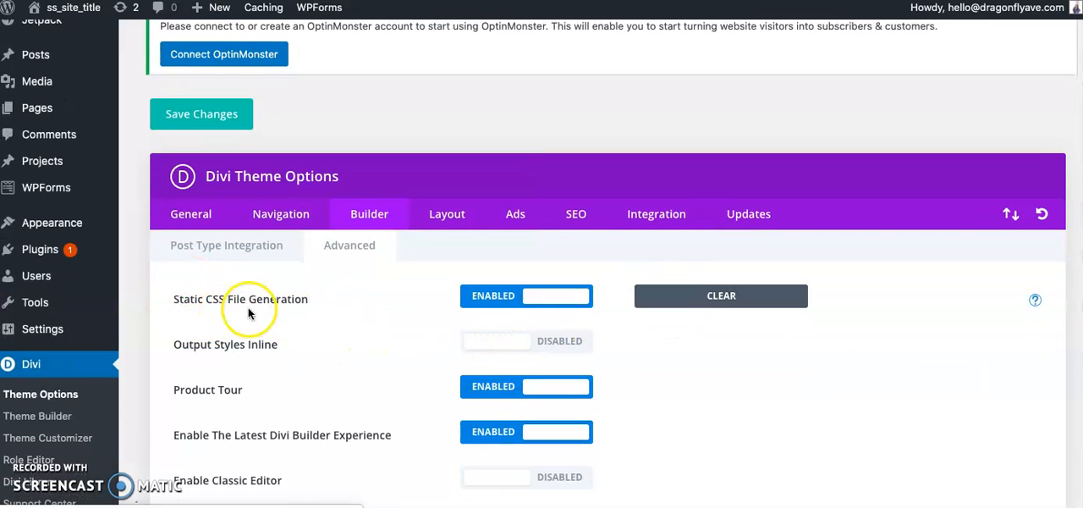
{"action": "left_click", "coordinate": [721, 295]}
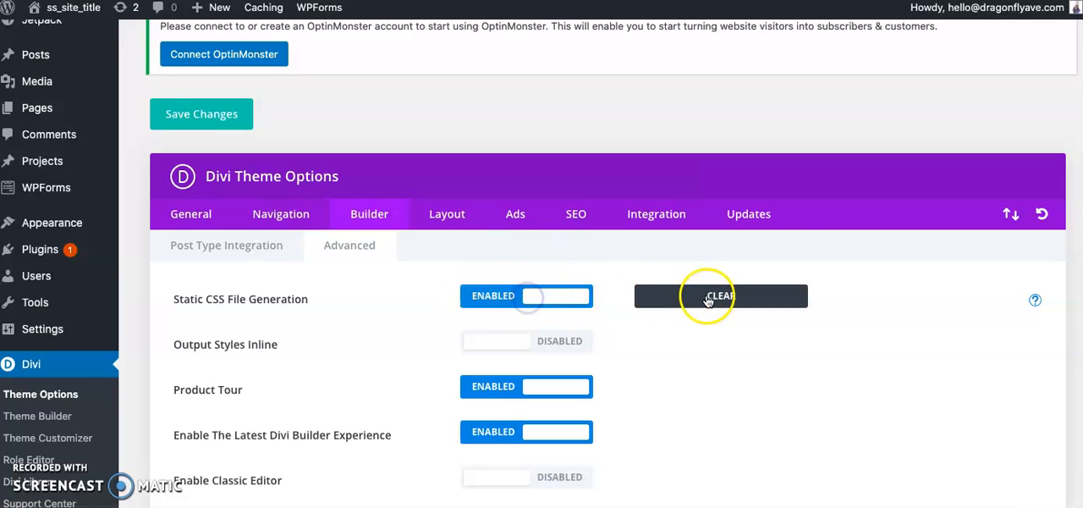
{"action": "scroll", "scroll_direction": "down", "scroll_amount": 3}
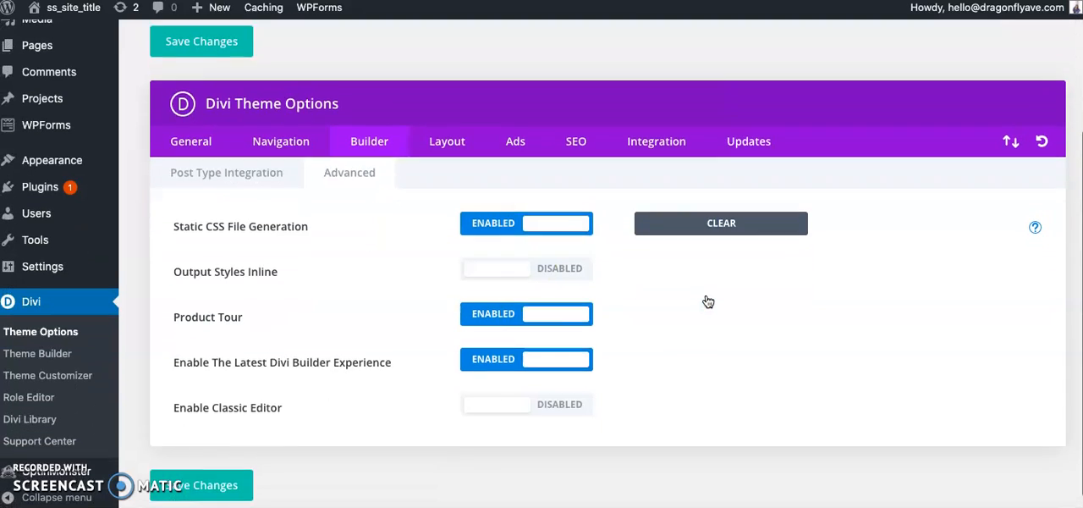
{"action": "left_click", "coordinate": [195, 479]}
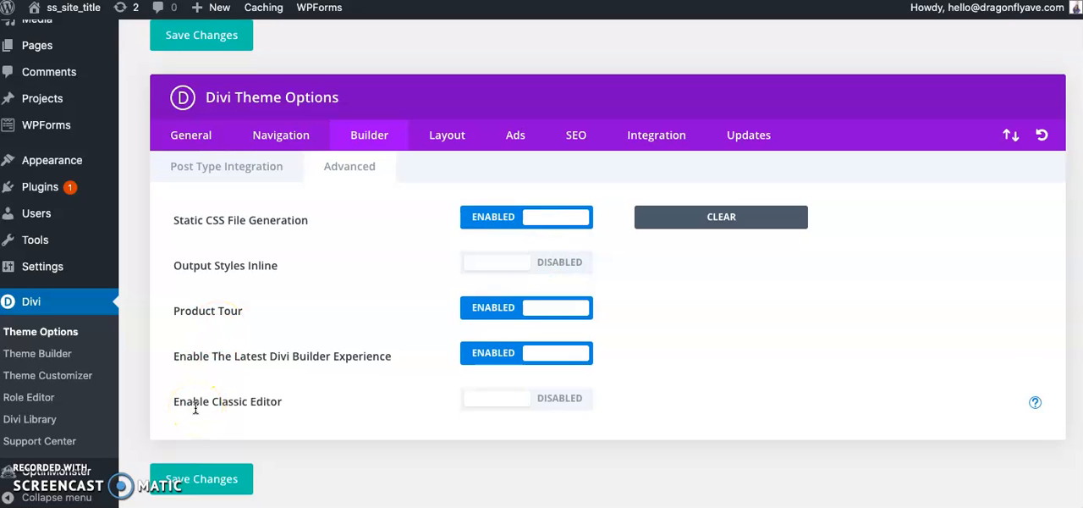
{"action": "mouse_move", "coordinate": [226, 81]}
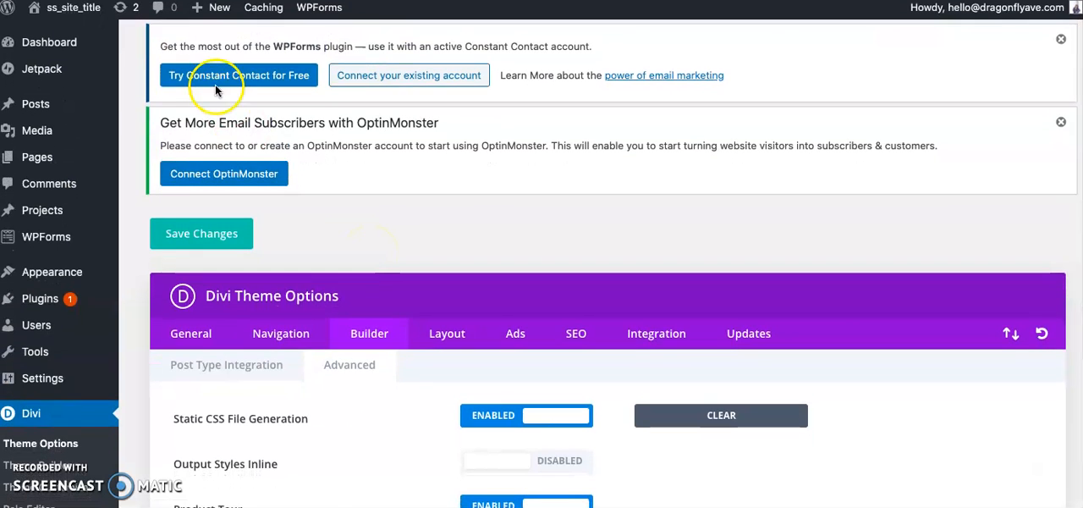
{"action": "mouse_move", "coordinate": [334, 273]}
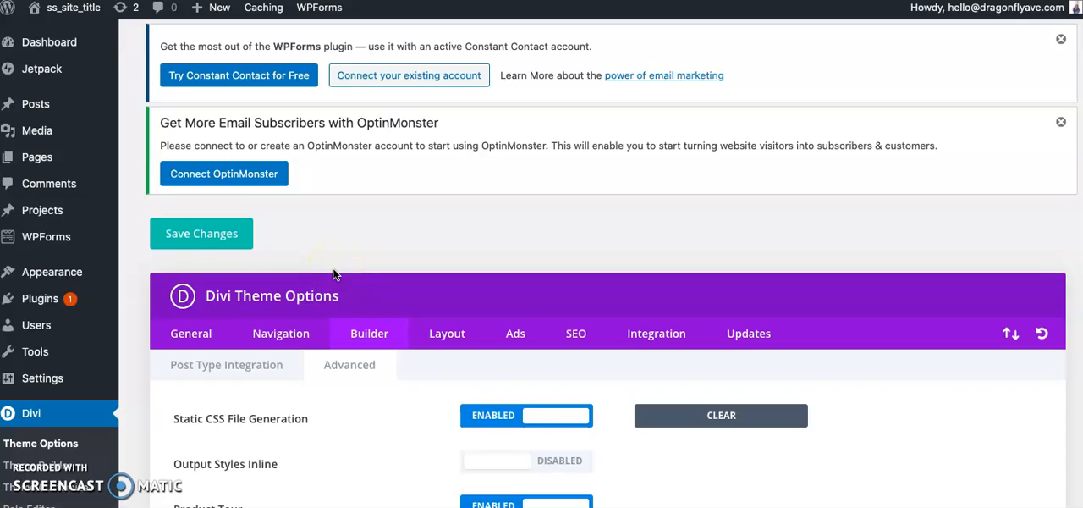